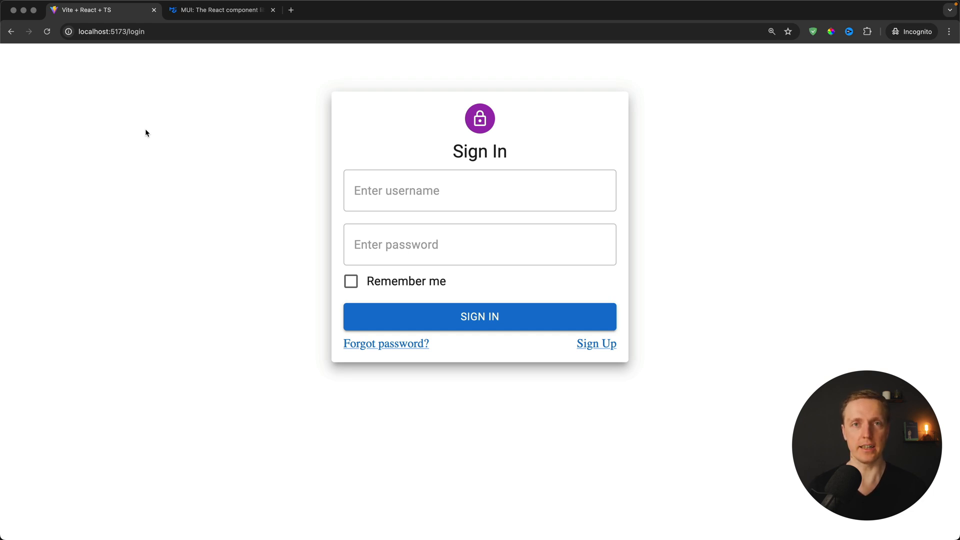
Switch to the MUI docs tab and scroll its sidebar toward the Components section
left_click(221, 10)
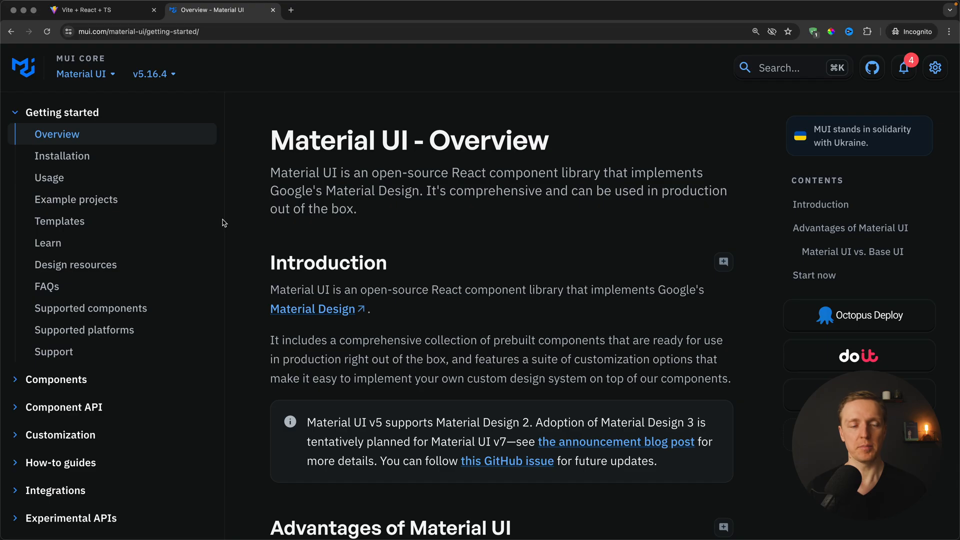
scroll("down", 3)
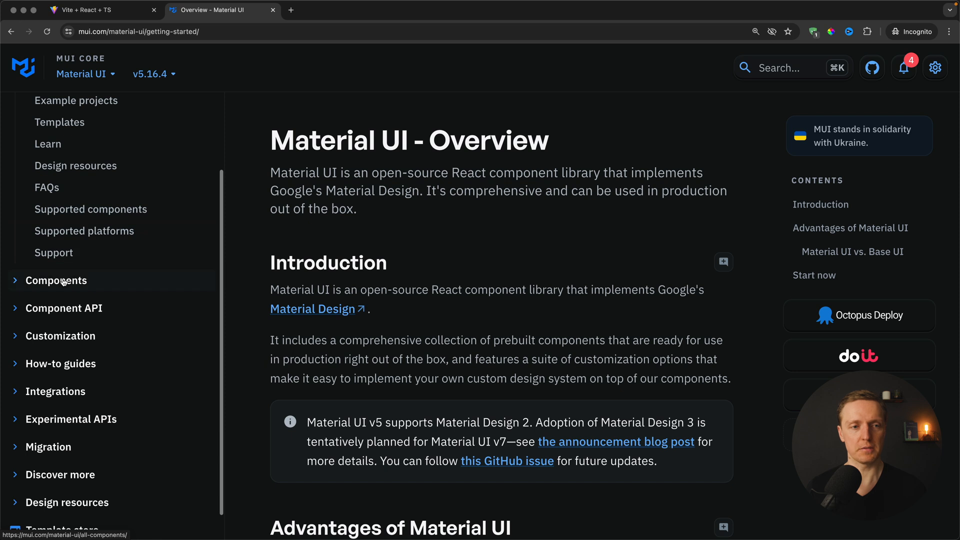